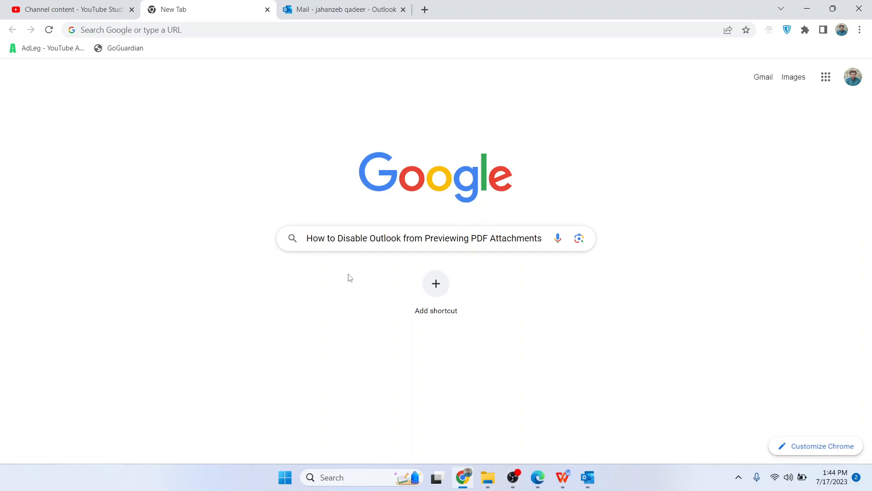
Switch Chrome to the 'Mail - Outlook' tab showing the Outlook mailbox
{"action": "left_click", "coordinate": [343, 10]}
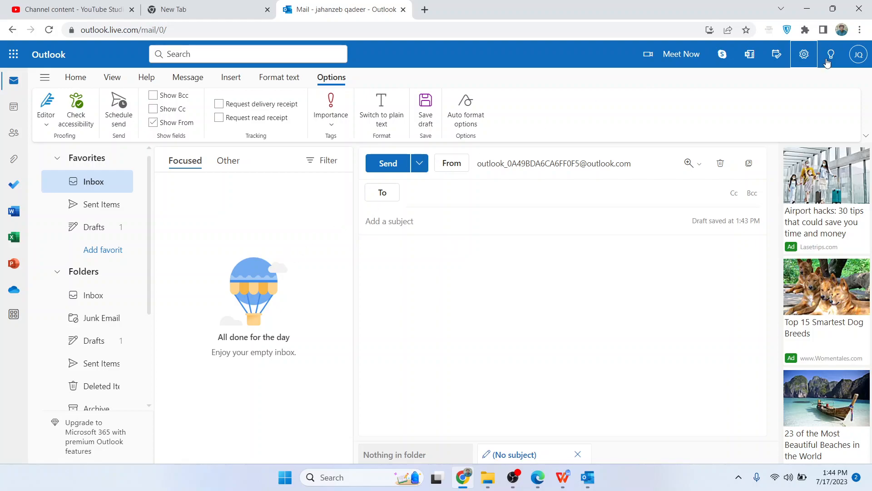
Search settings for 'attac' and jump to the Inline attachment previews option
{"action": "left_click", "coordinate": [803, 54]}
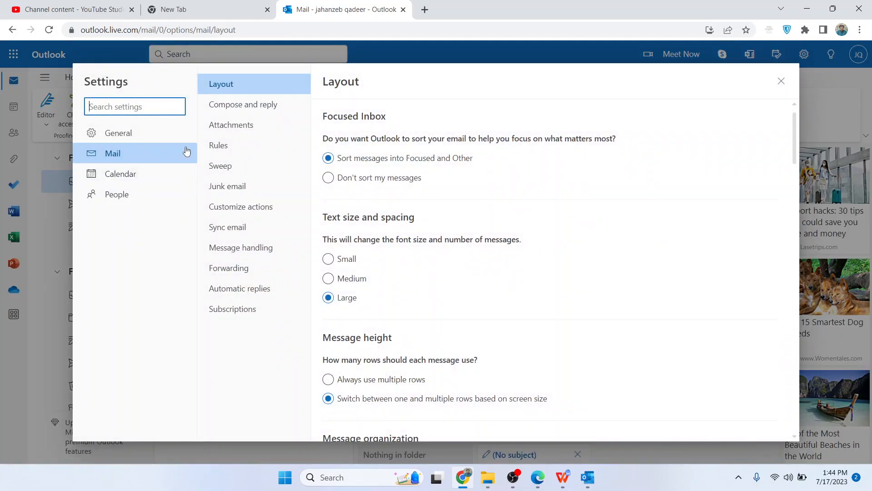
{"action": "type", "text": "a"}
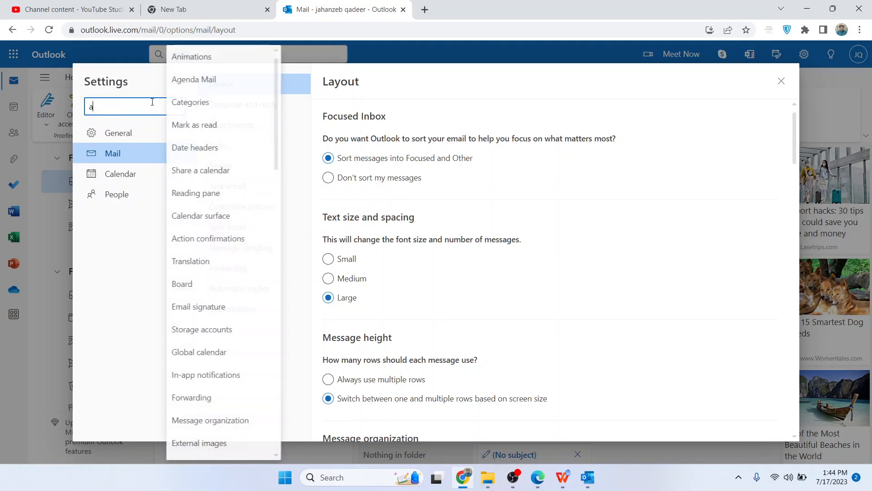
{"action": "type", "text": "ttac"}
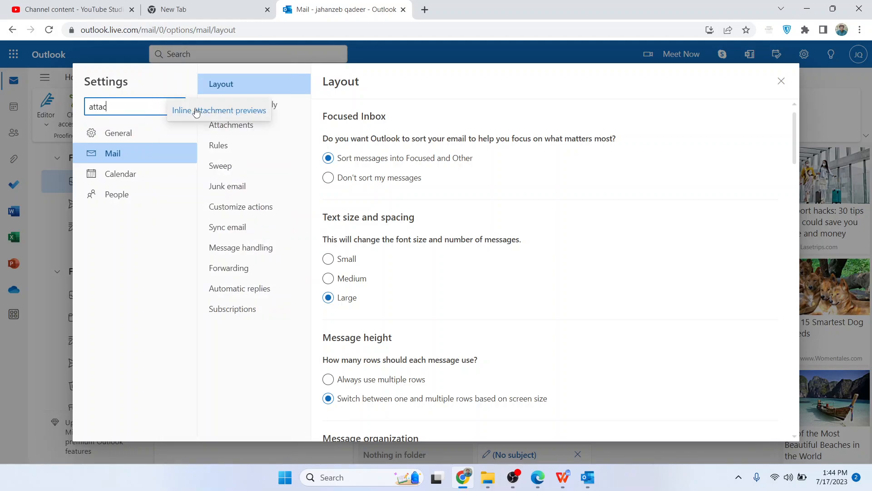
{"action": "left_click", "coordinate": [218, 110]}
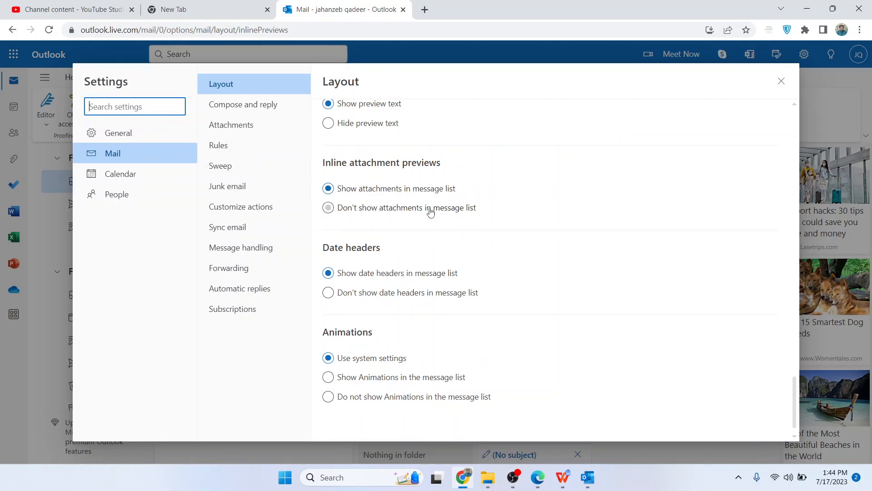
{"action": "mouse_move", "coordinate": [372, 238]}
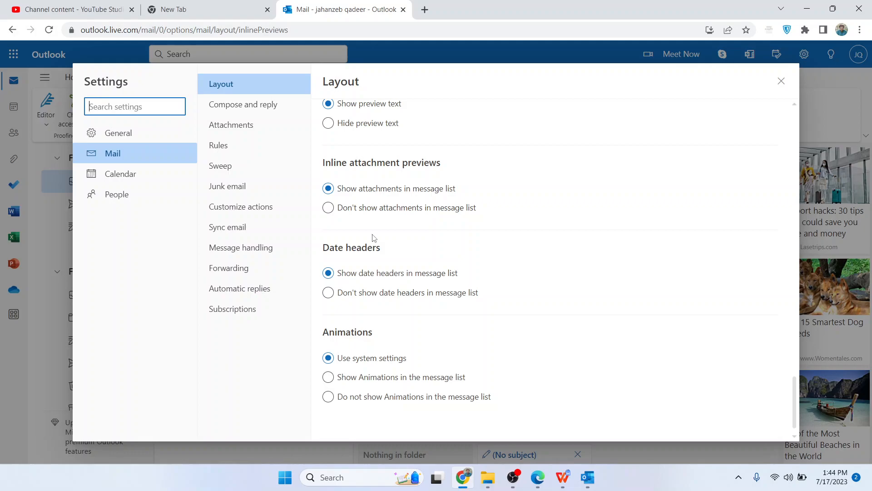
{"action": "mouse_move", "coordinate": [343, 240]}
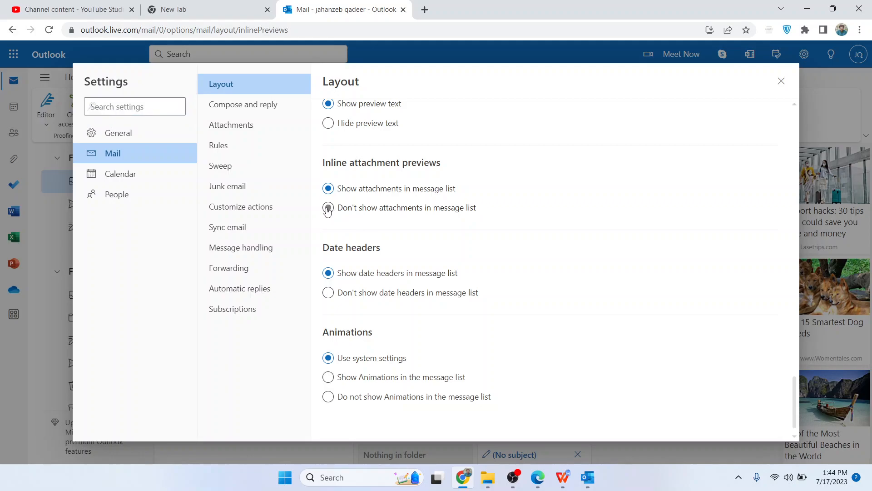
Select 'Don't show attachments in message list' under Inline attachment previews and save
{"action": "left_click", "coordinate": [327, 207]}
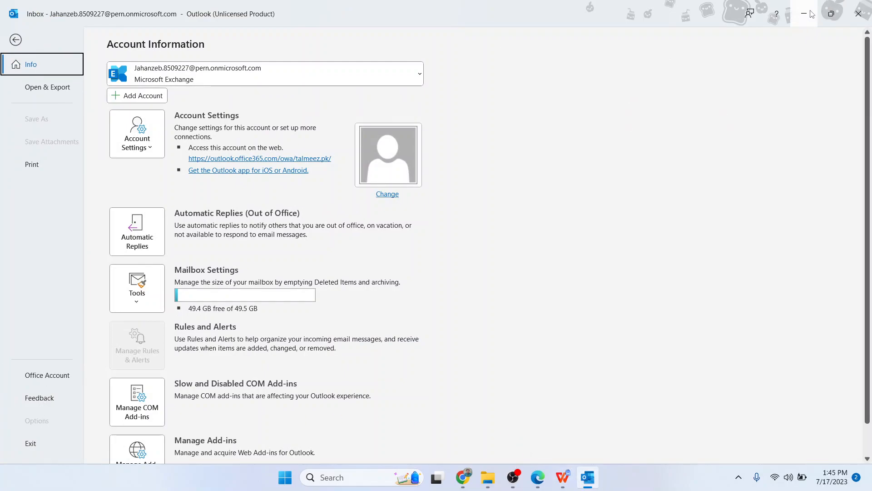
{"action": "mouse_move", "coordinate": [803, 14]}
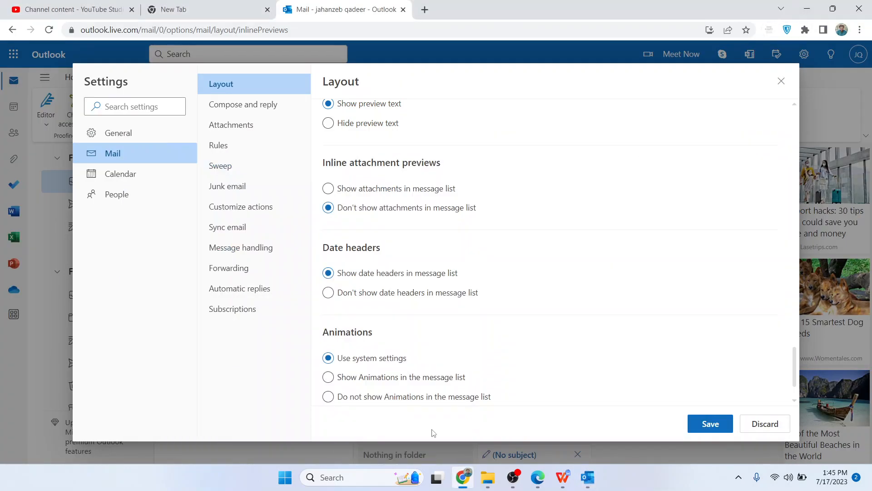
{"action": "left_click", "coordinate": [207, 10]}
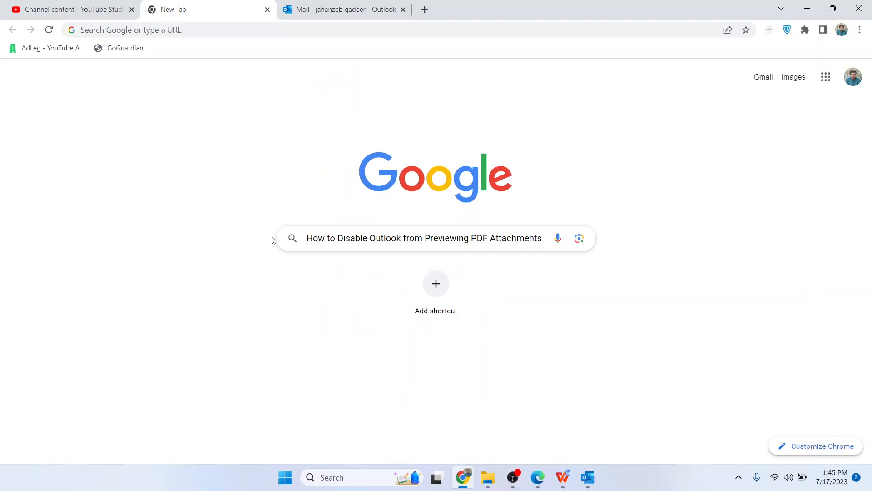
{"action": "mouse_move", "coordinate": [316, 277]}
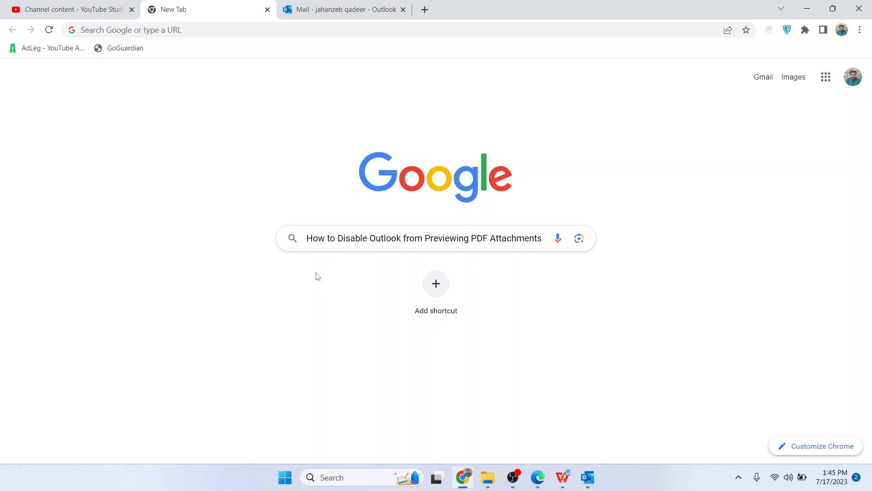